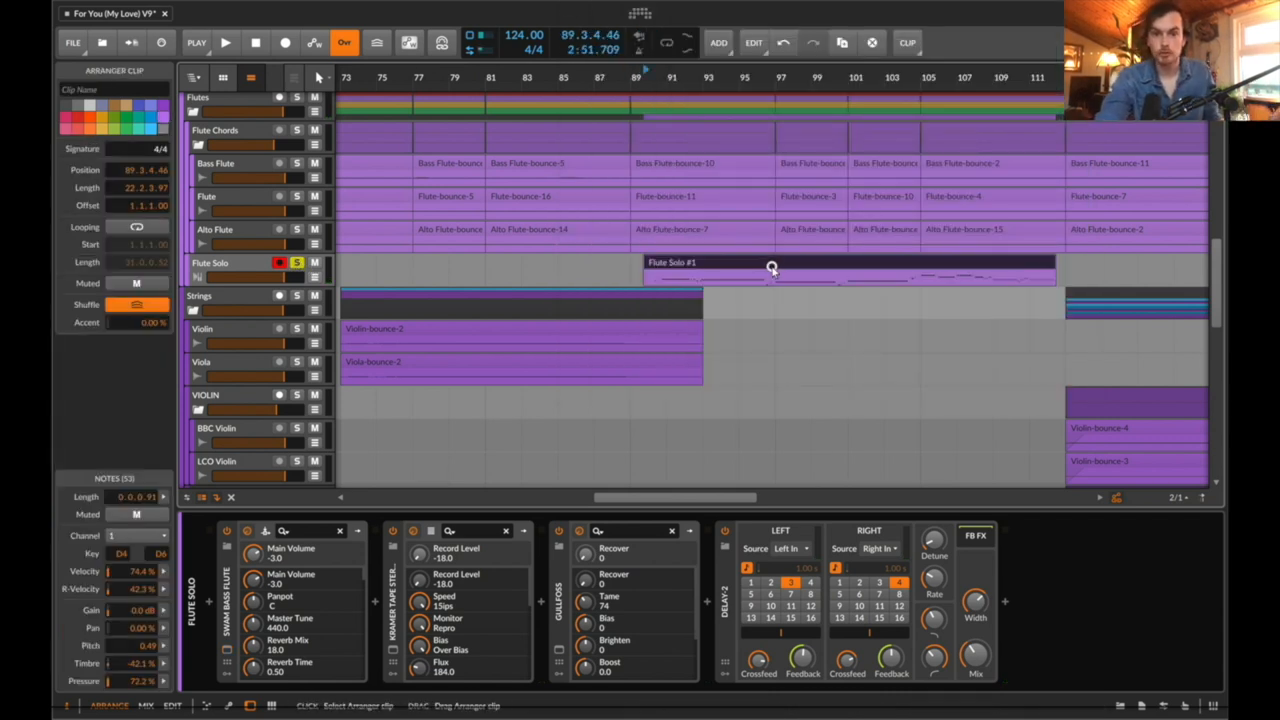
Bring the Flute Solo #1 clip's melody, pitch and expression data into the note editor
click(196, 42)
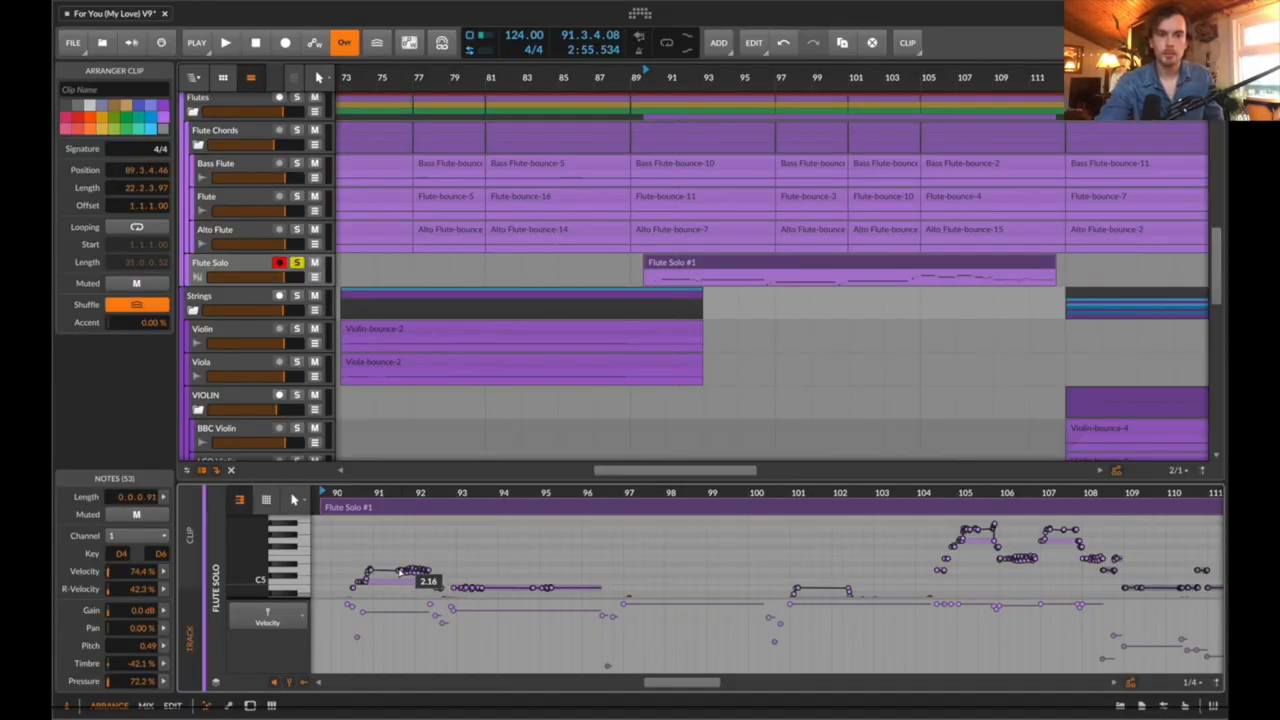
Raise one flute-solo expression point, then move to the LCO Violin track and its Violin/Viola Source clips
drag(428, 580, 388, 558)
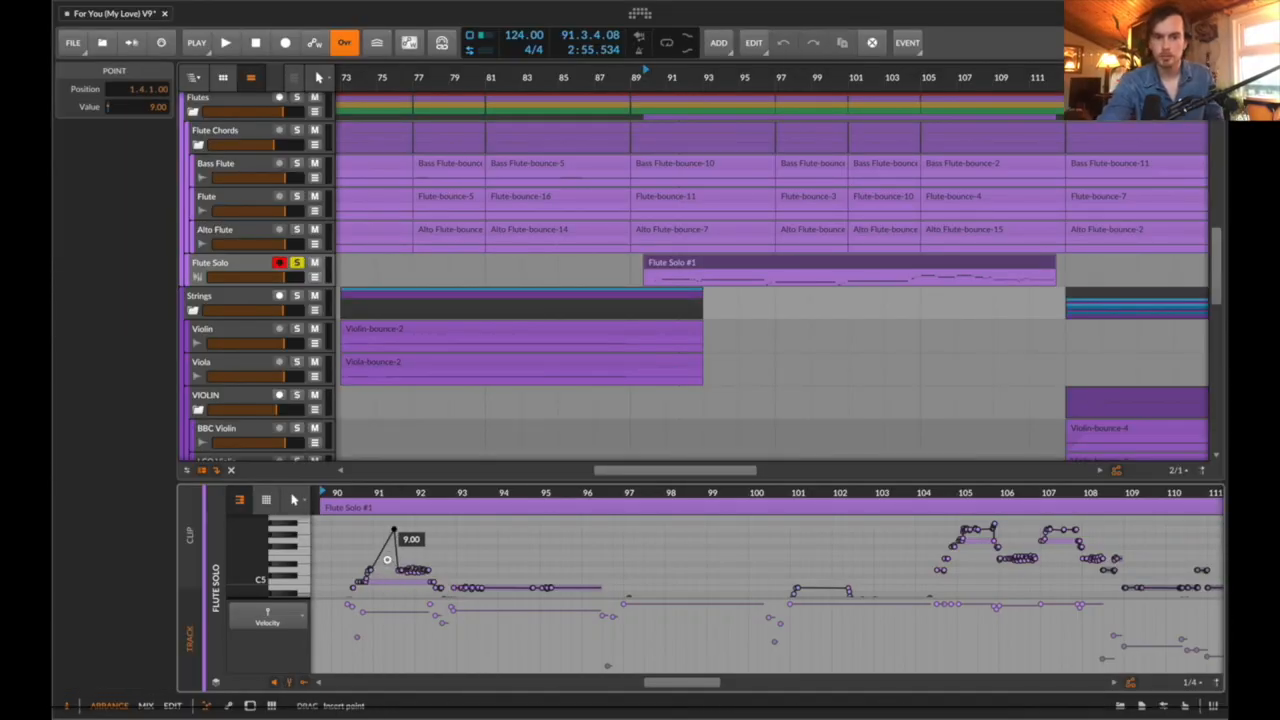
click(226, 42)
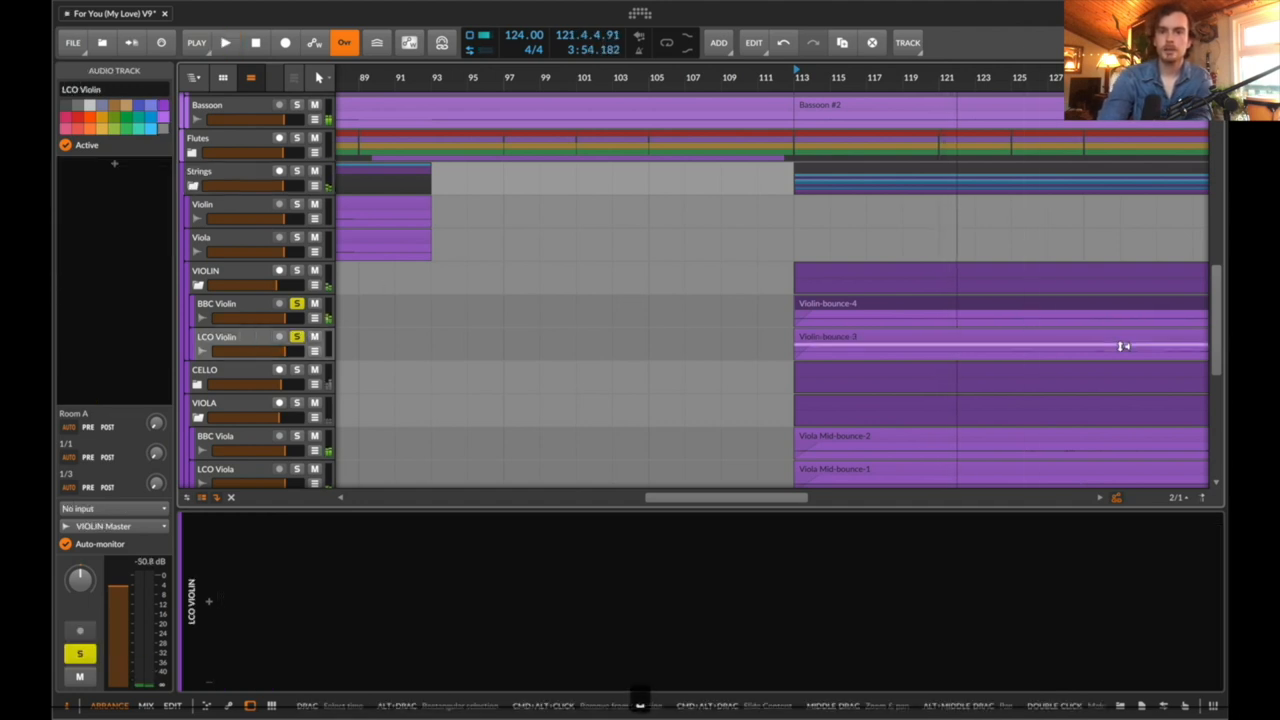
Fold the Strings subgroups so the arranger shows all groups from Guitars to Backing Vocals
click(224, 42)
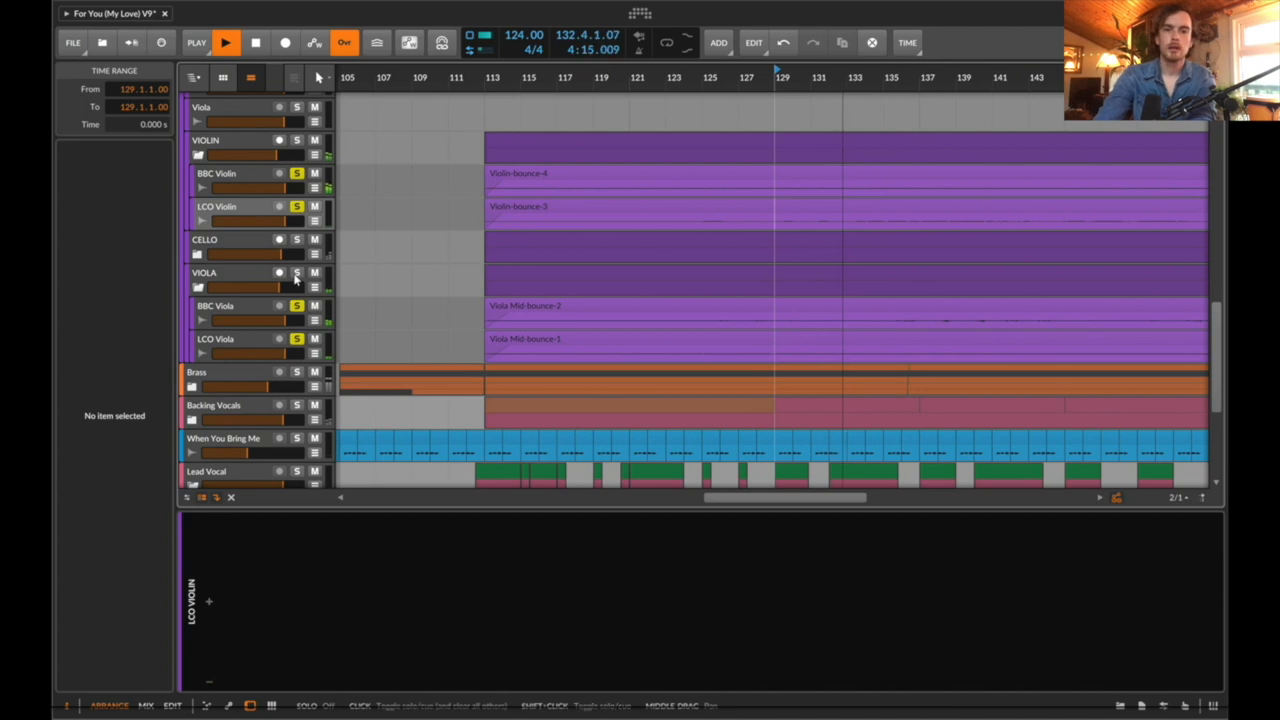
click(204, 272)
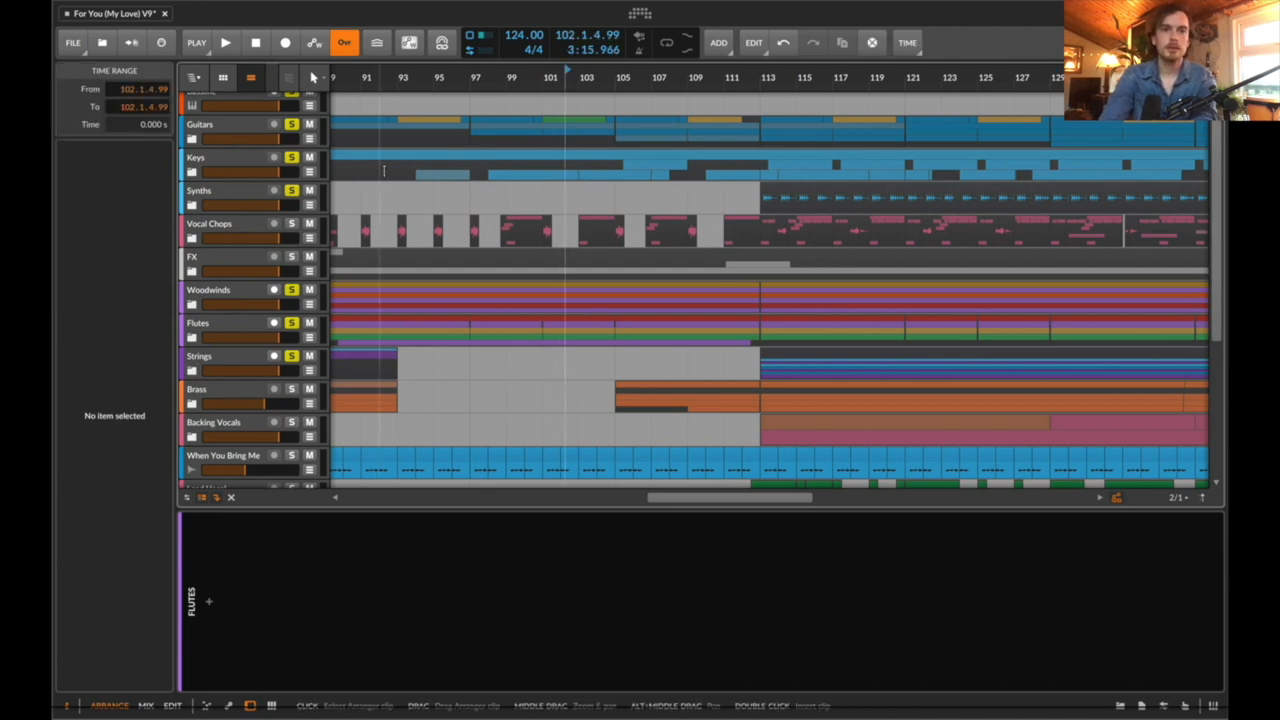
Expand the Lead Vocal group to reveal its Dry Vocal and Reverb Vocal tracks and clips
click(224, 42)
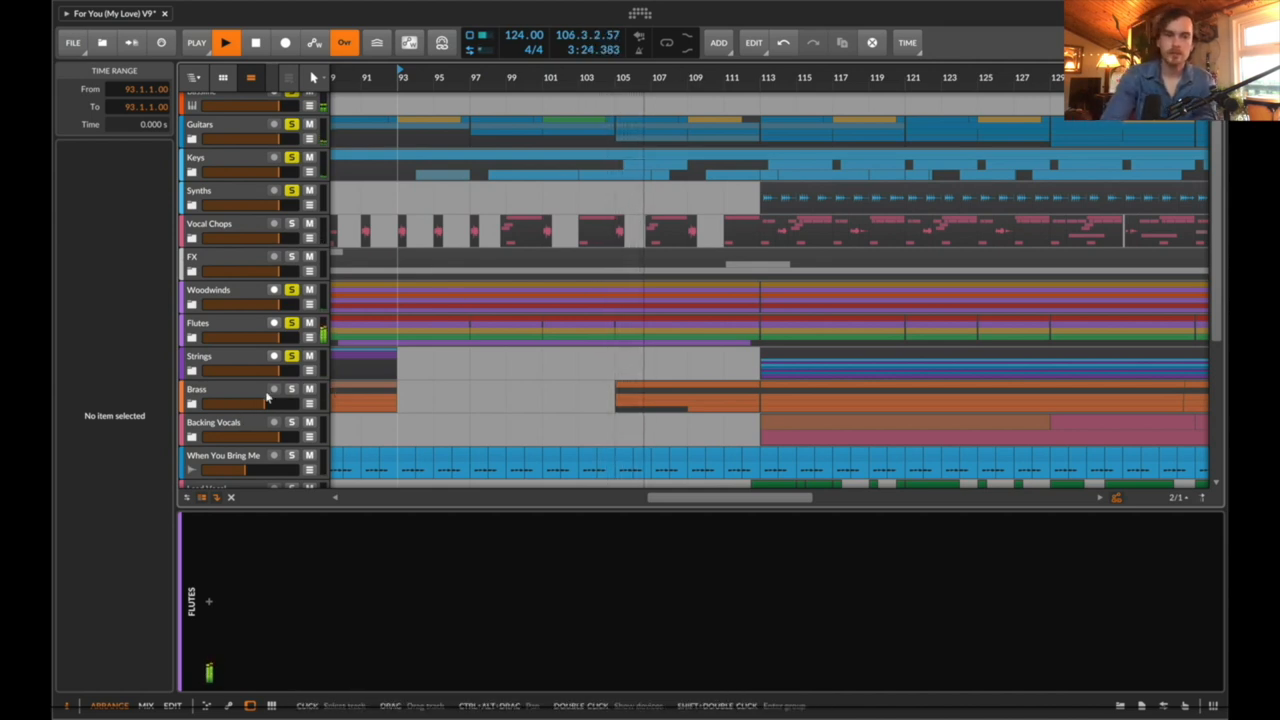
click(240, 390)
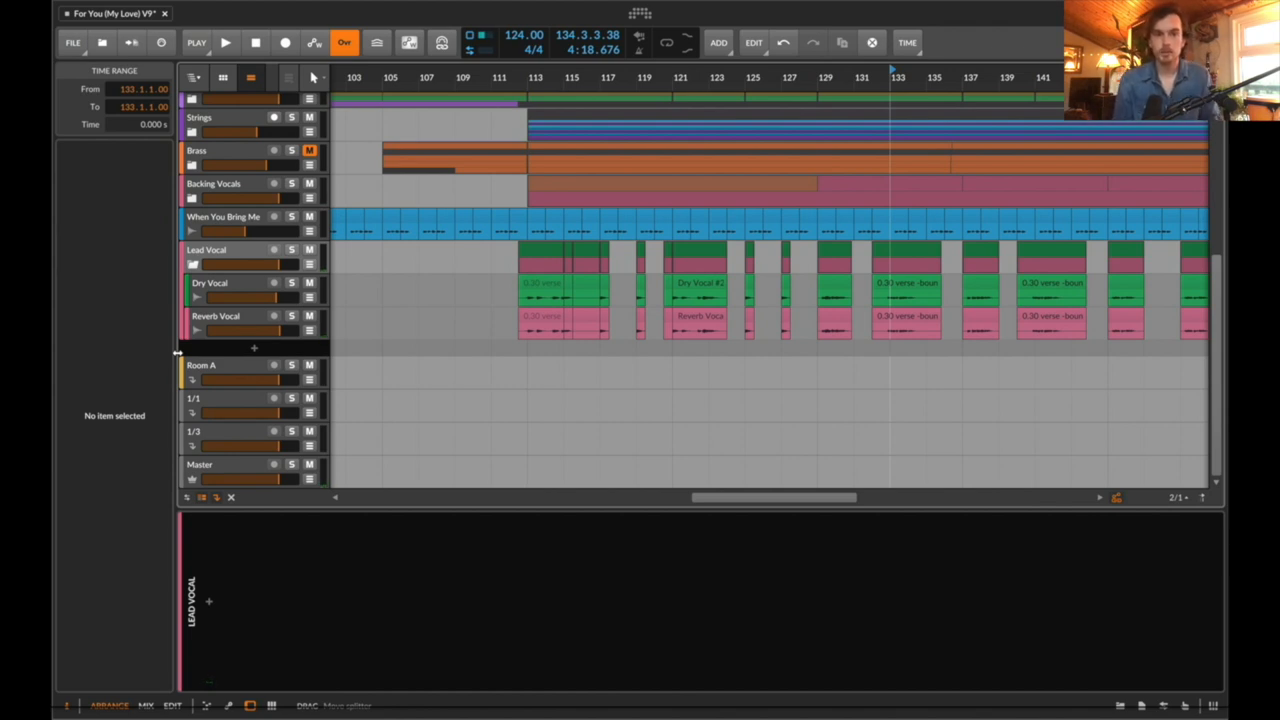
Show the Dry Vocal device chain with its Kramer Master Tape plug-in window
click(210, 284)
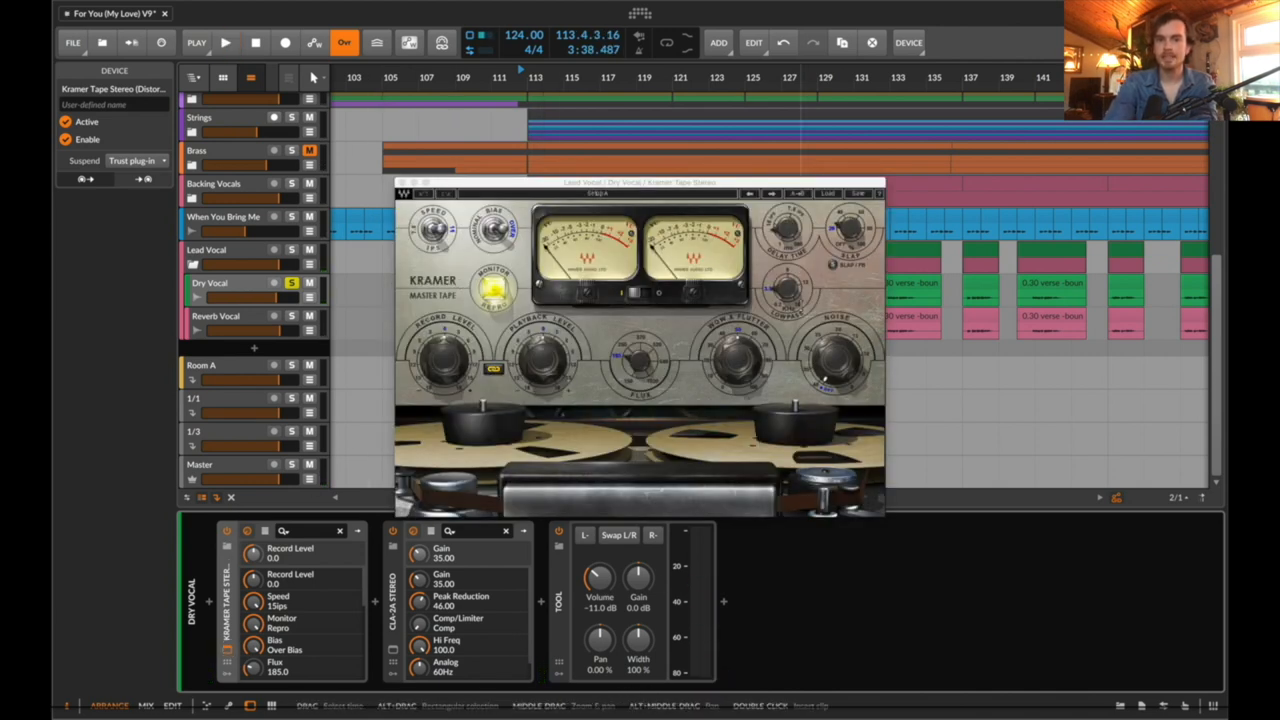
Start playback and close the Kramer Master Tape window, keeping the Dry Vocal chain shown
click(226, 42)
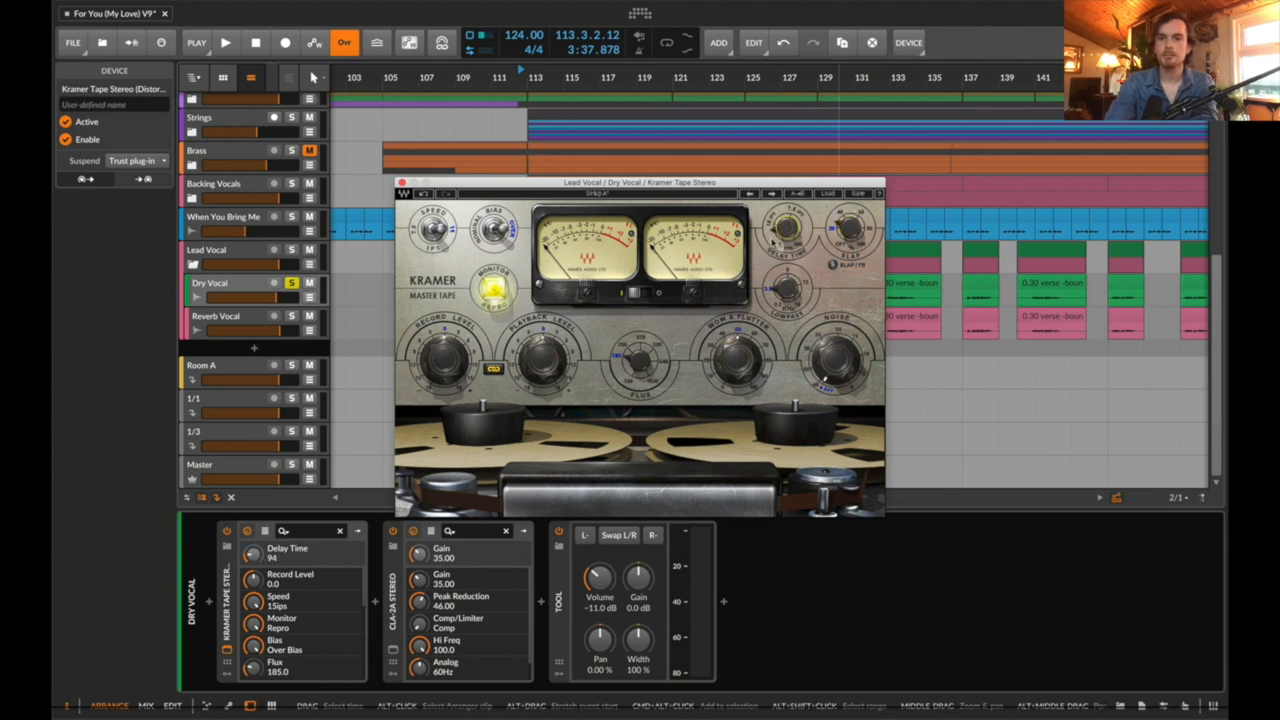
mouse_move(650, 258)
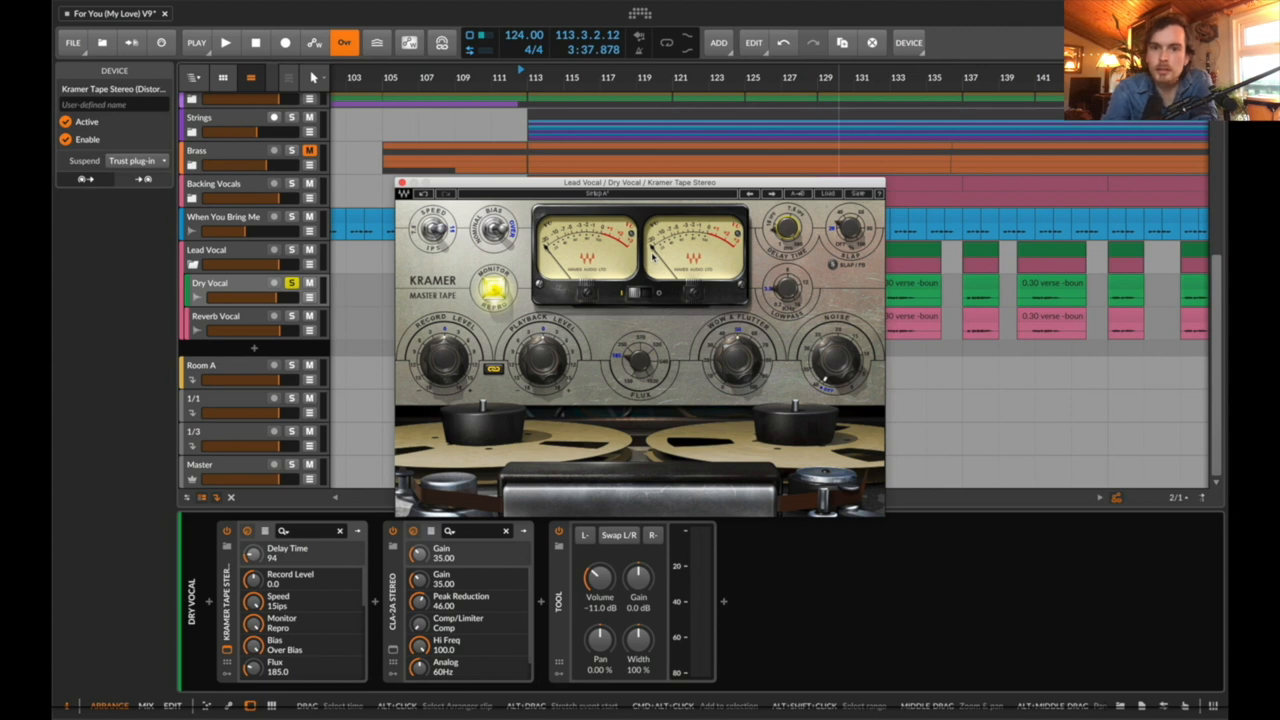
mouse_move(536, 228)
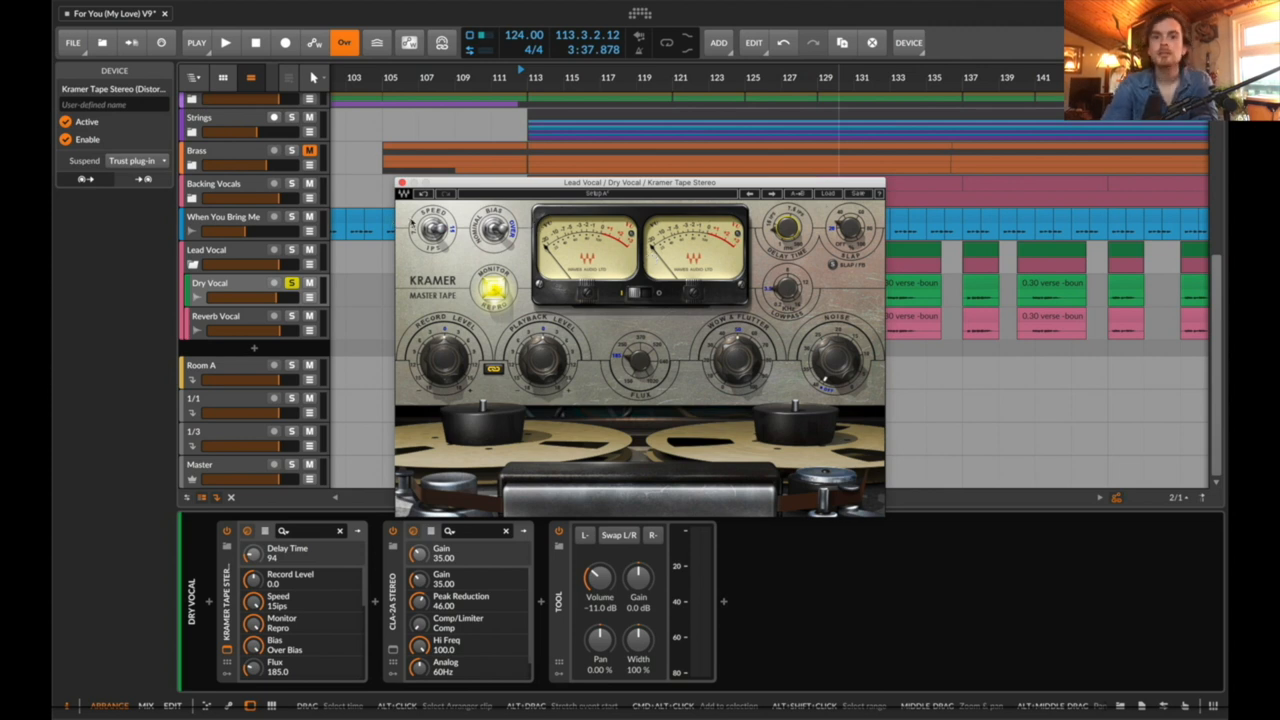
mouse_move(324, 178)
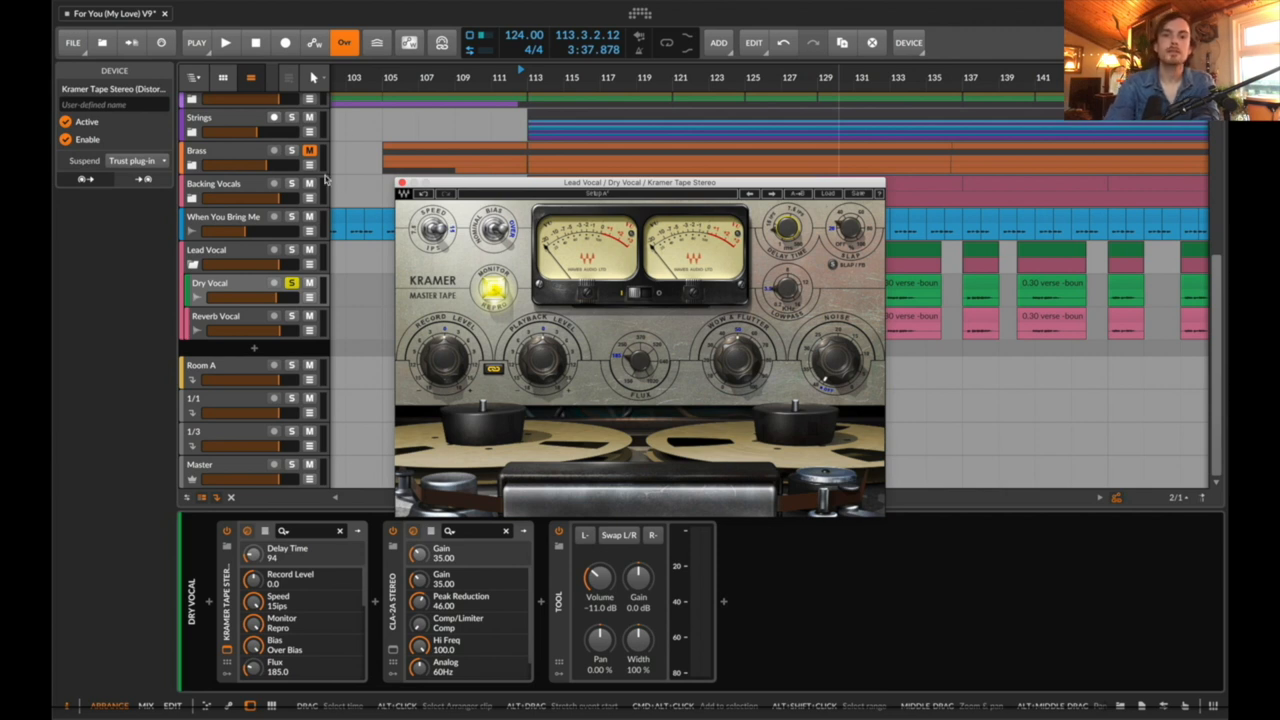
click(226, 42)
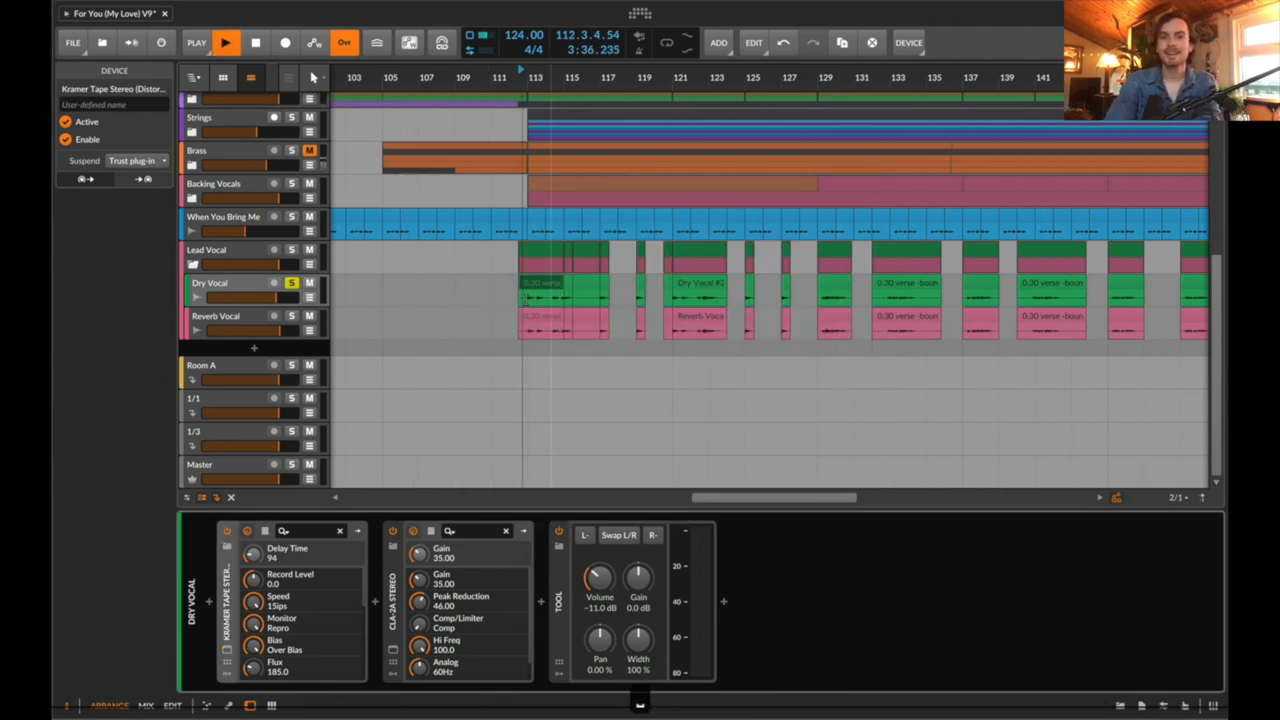
Show the Reverb Vocal chain (effects layer, time shift, delay, tool) and zoom out to the song start
click(292, 316)
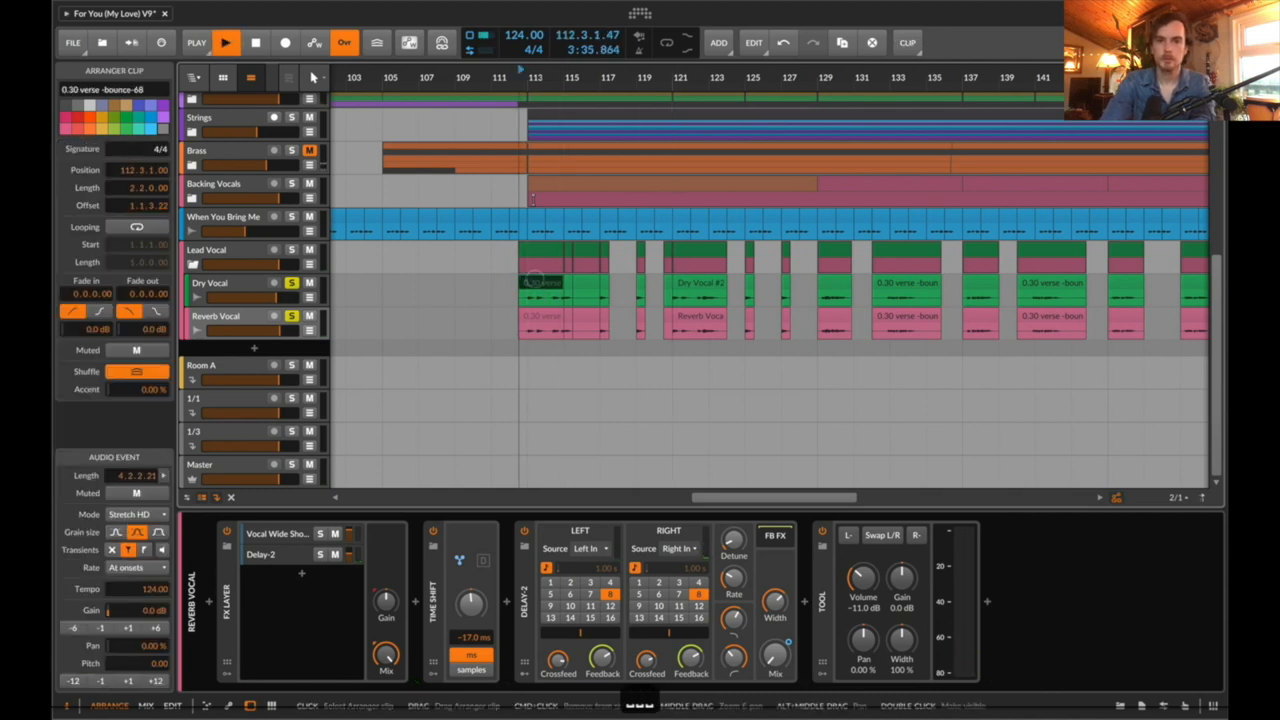
click(226, 42)
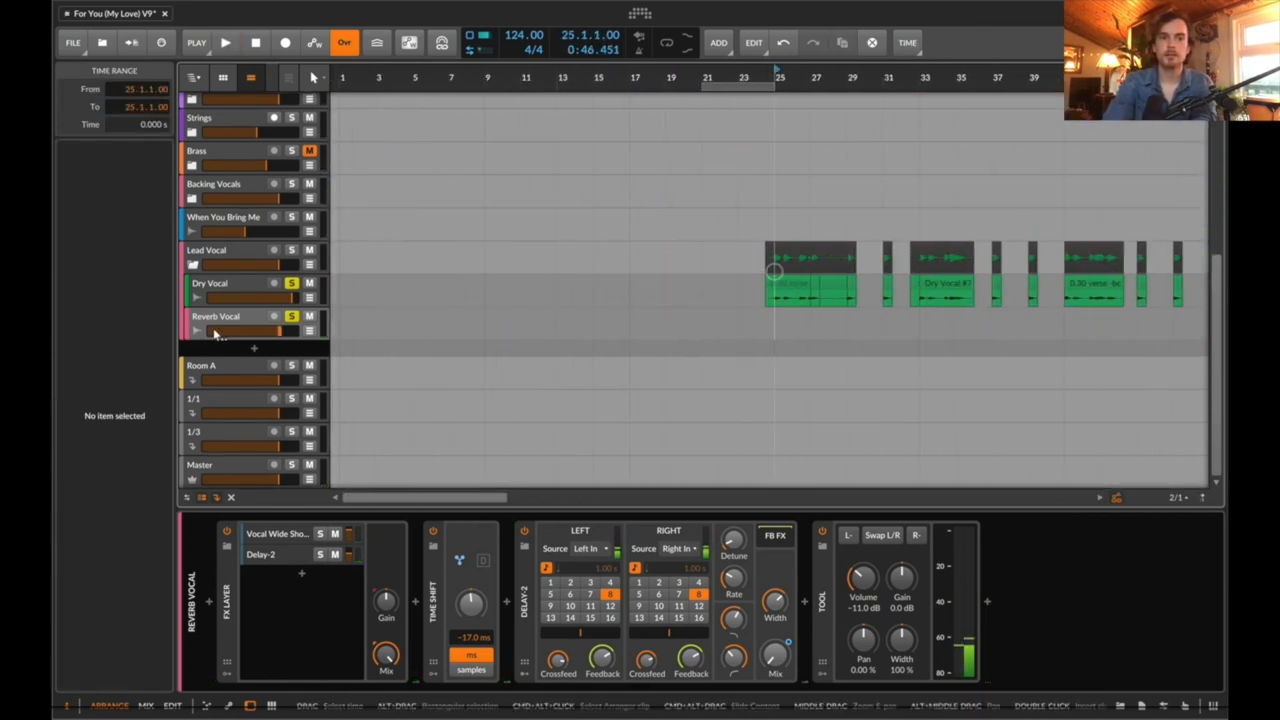
Fold Lead Vocal and expand Backing Vocals to show the Hollywood Backup and Ooh Ooh tracks and chain
click(226, 42)
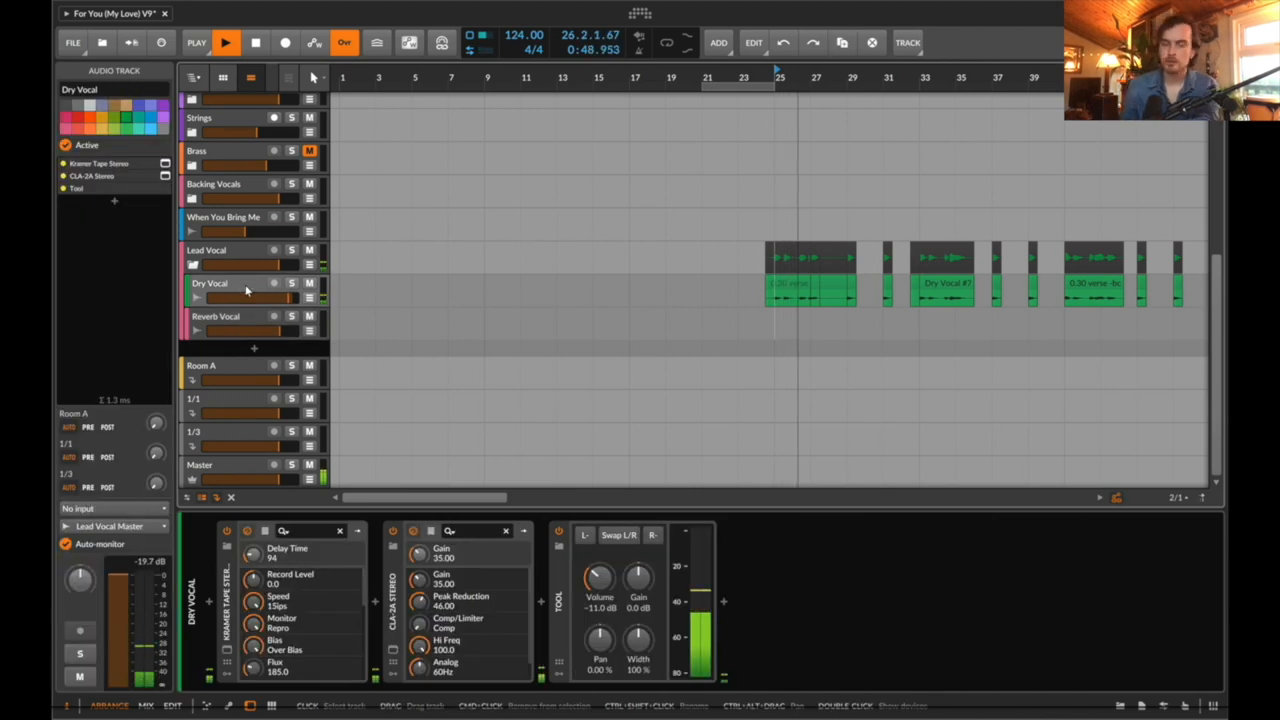
click(226, 42)
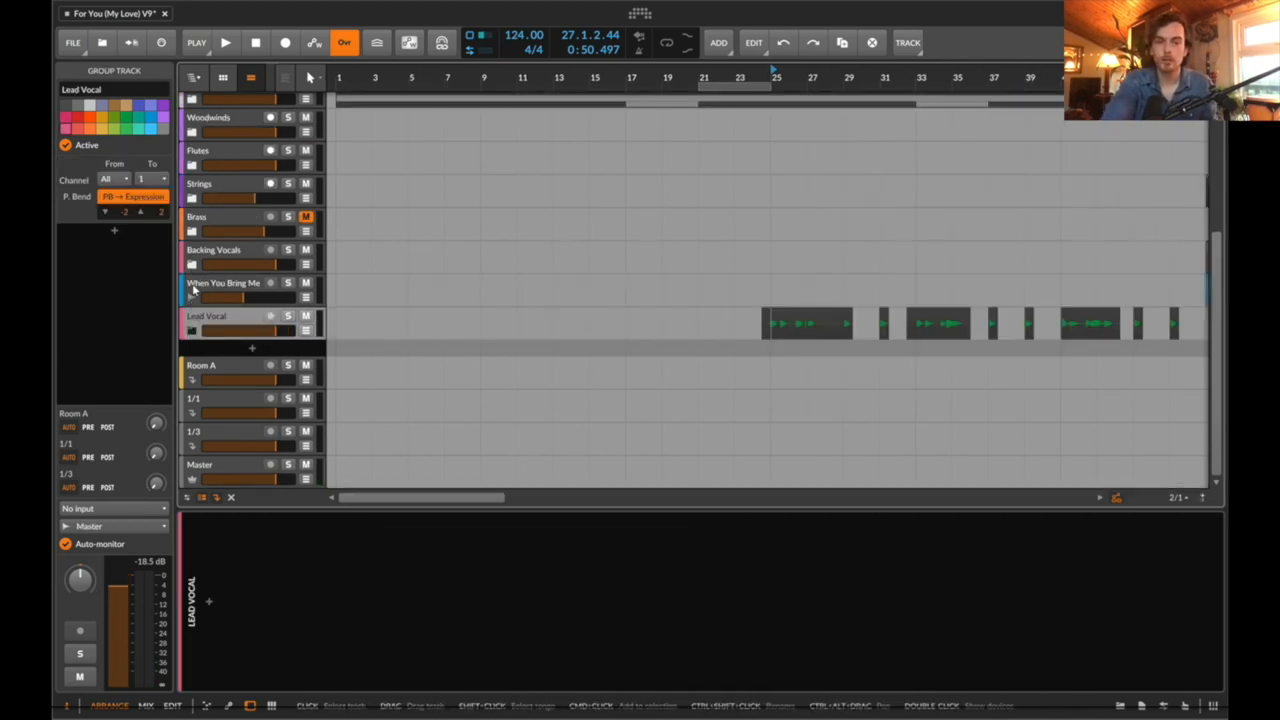
scroll(right, 3)
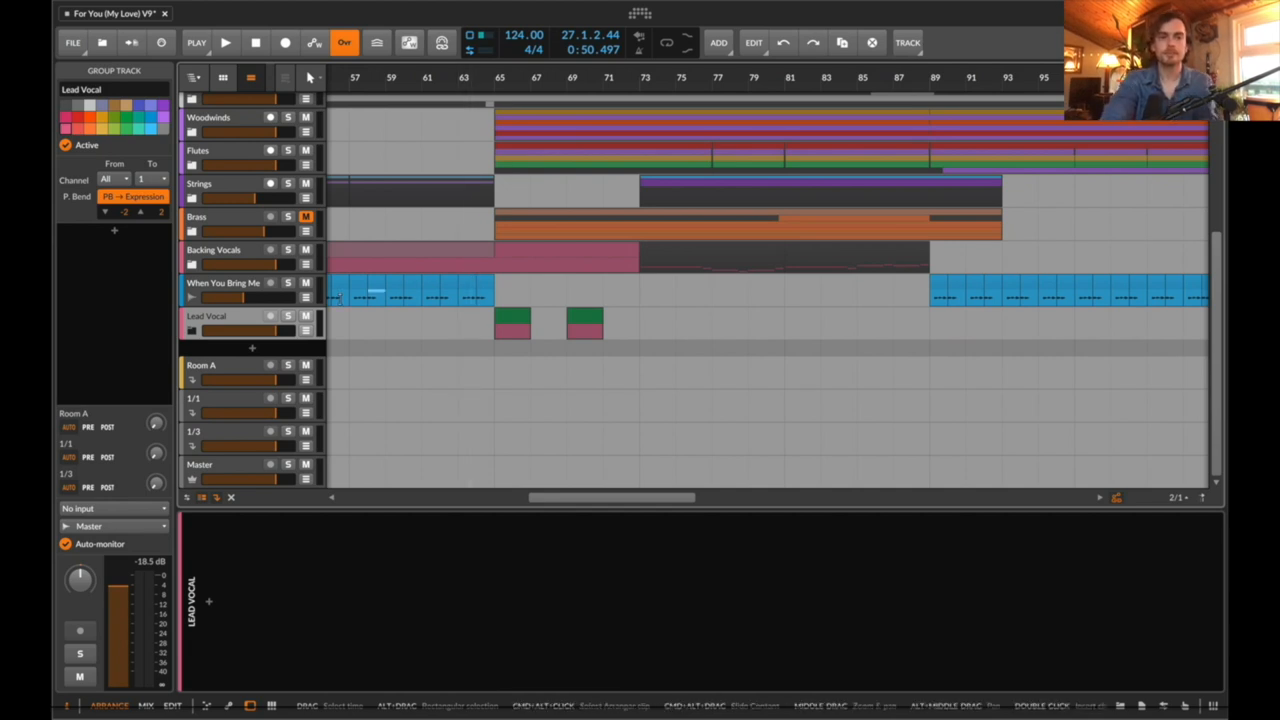
click(216, 248)
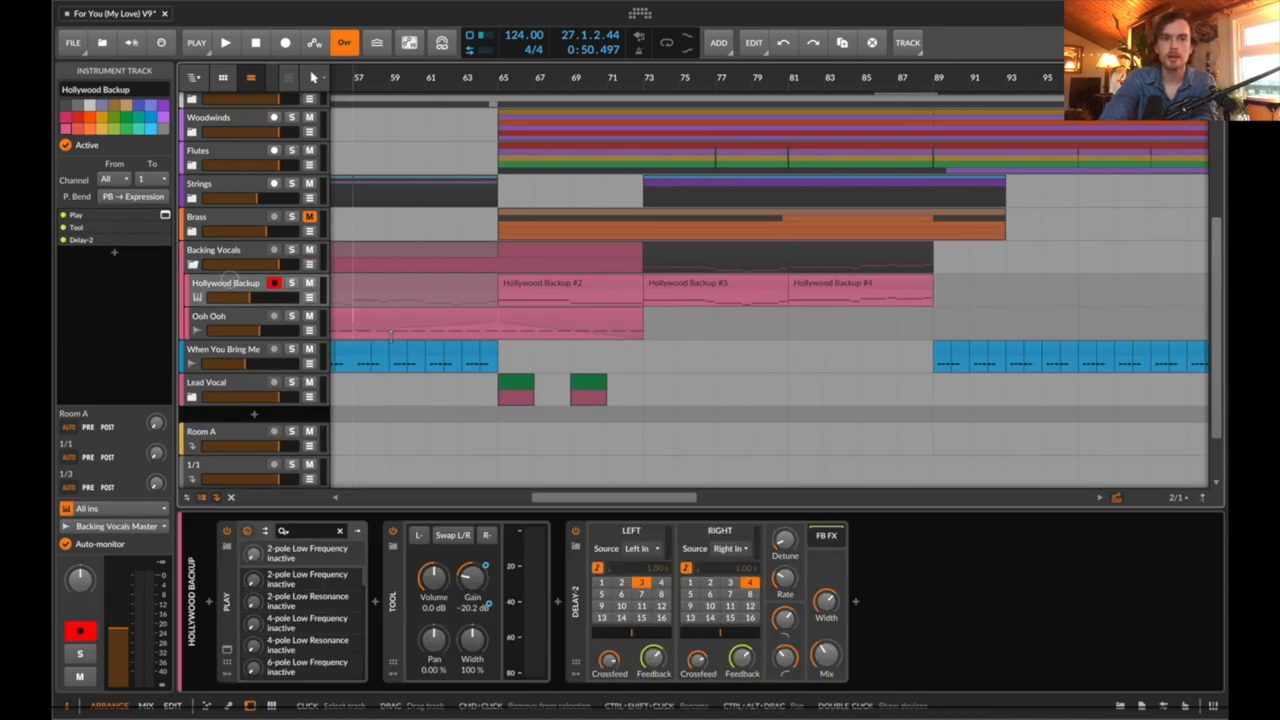
scroll(left, 3)
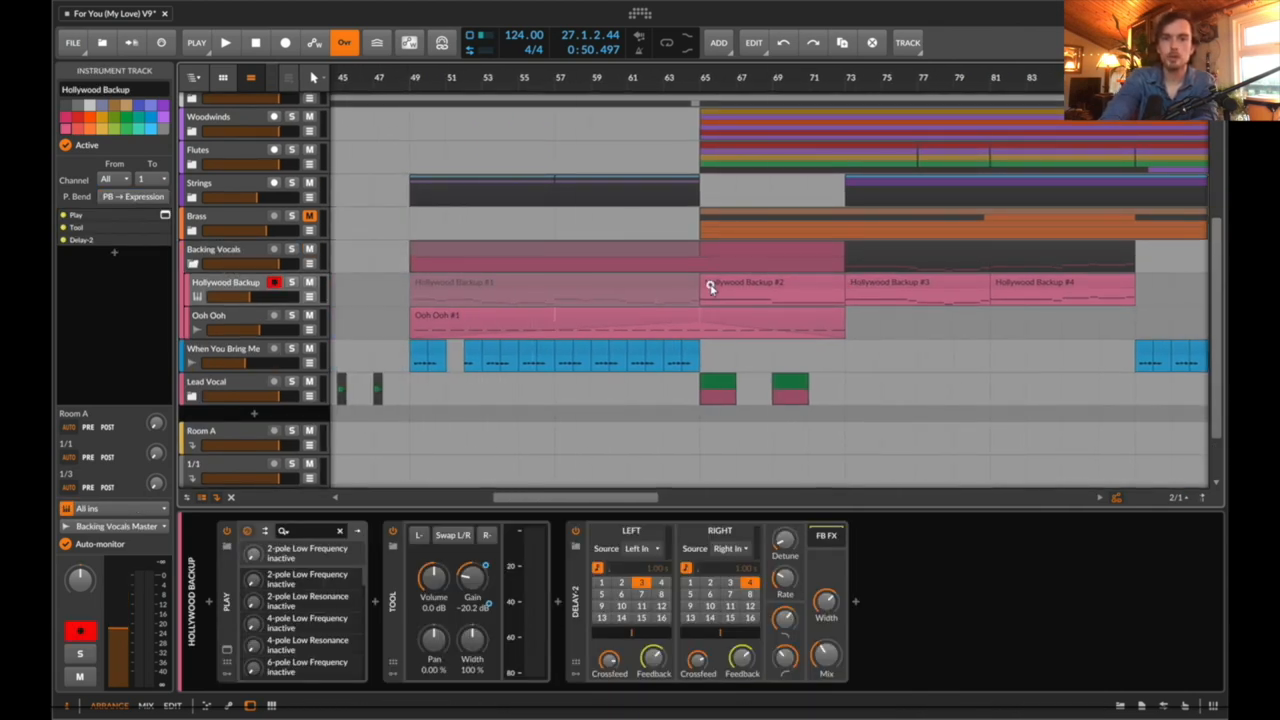
Bring up the Backup Singers Play plug-in for Hollywood Backup, with its voice and reverb settings
click(770, 282)
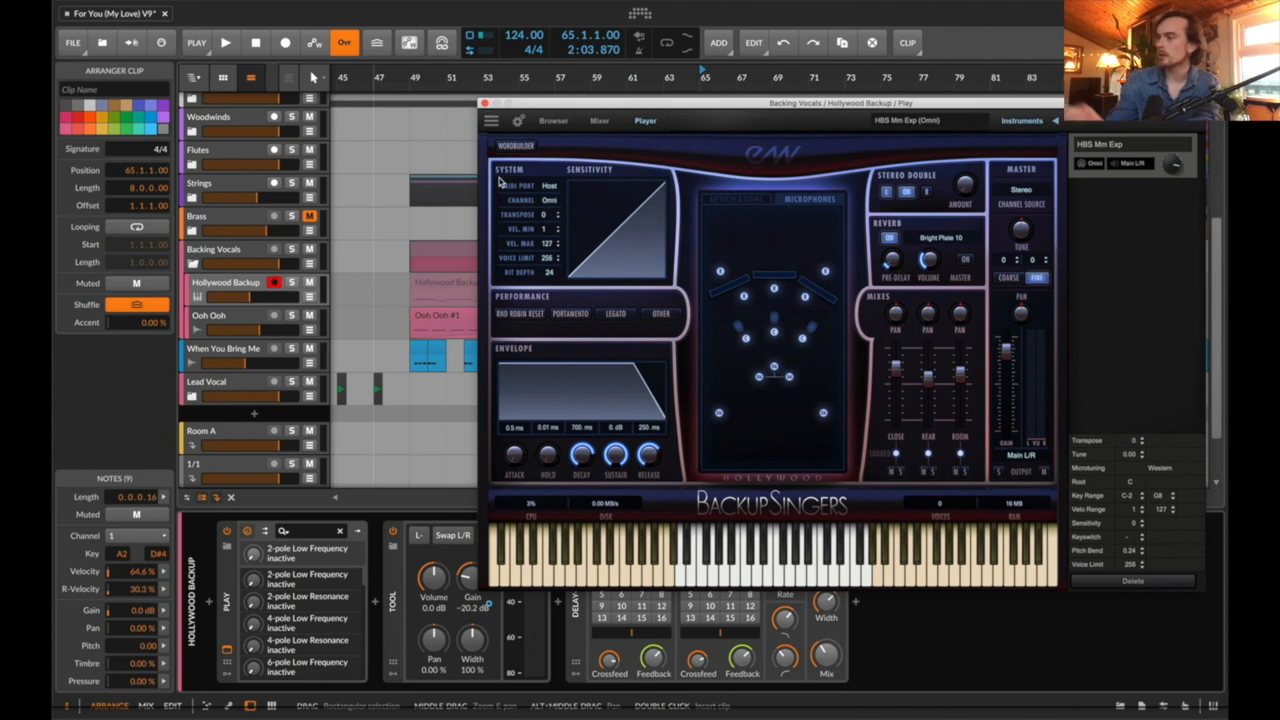
mouse_move(292, 266)
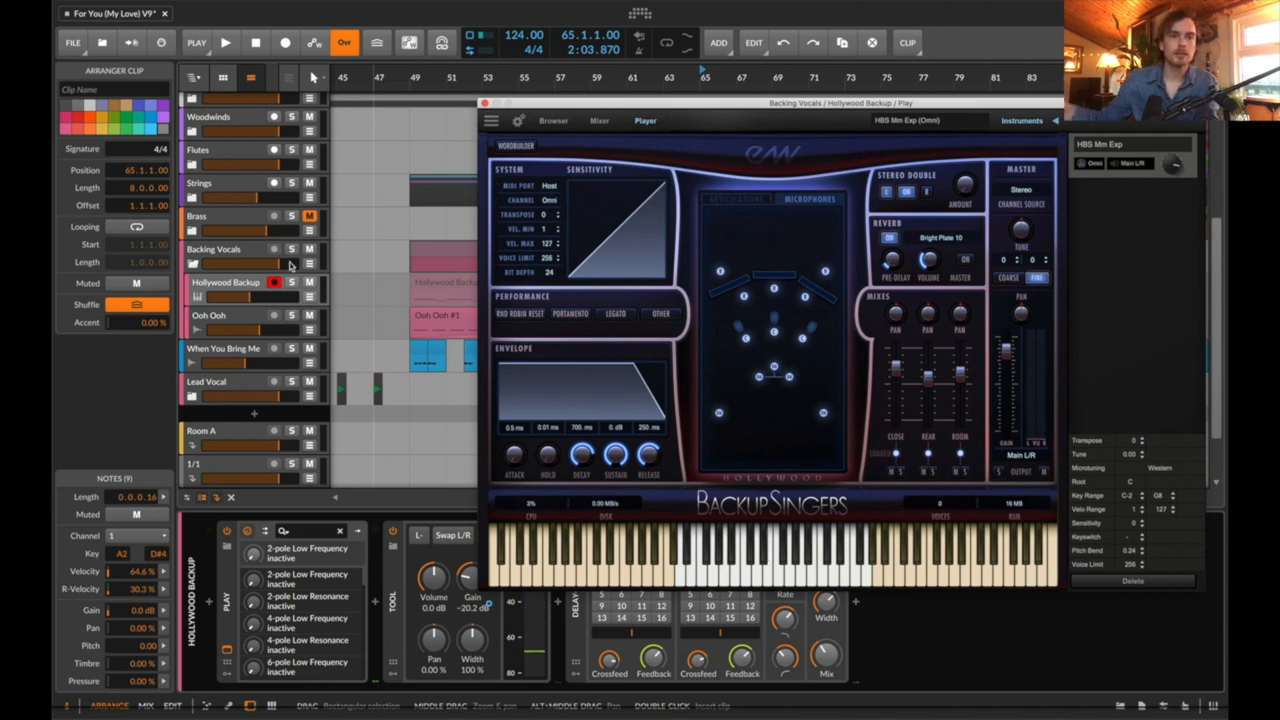